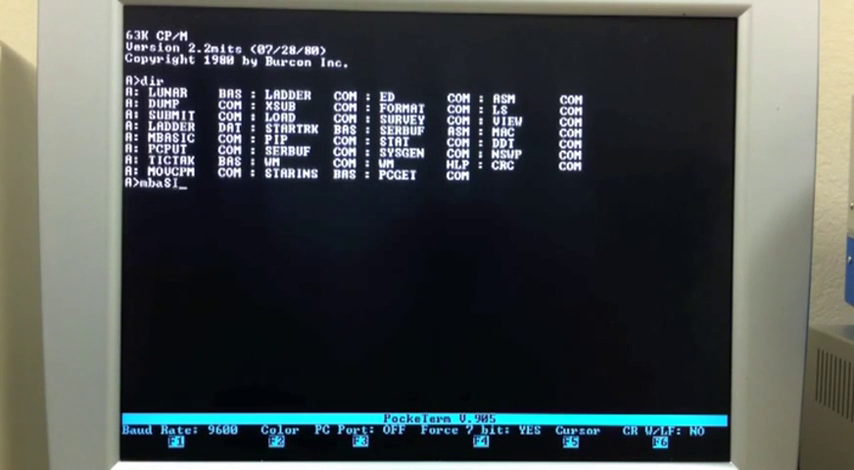
# - Launch MBASIC 5.21 from the A> prompt, list the disk with FILES, and start a LOAD
pyautogui.press('BackSpace')
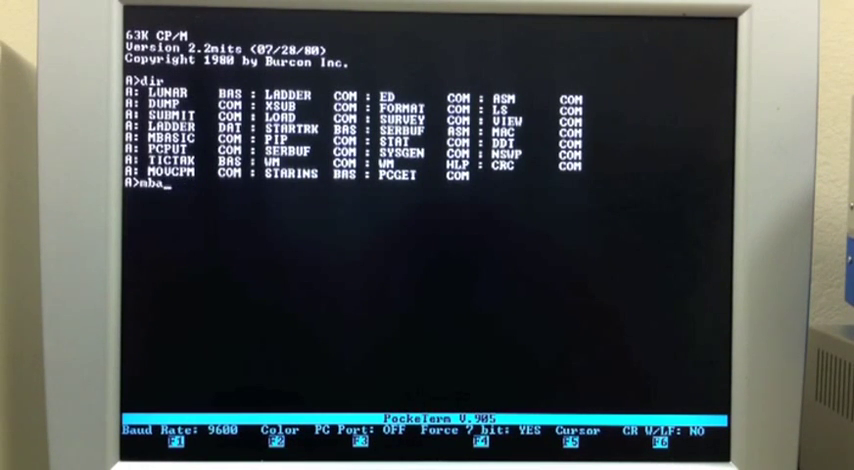
pyautogui.write('sic')
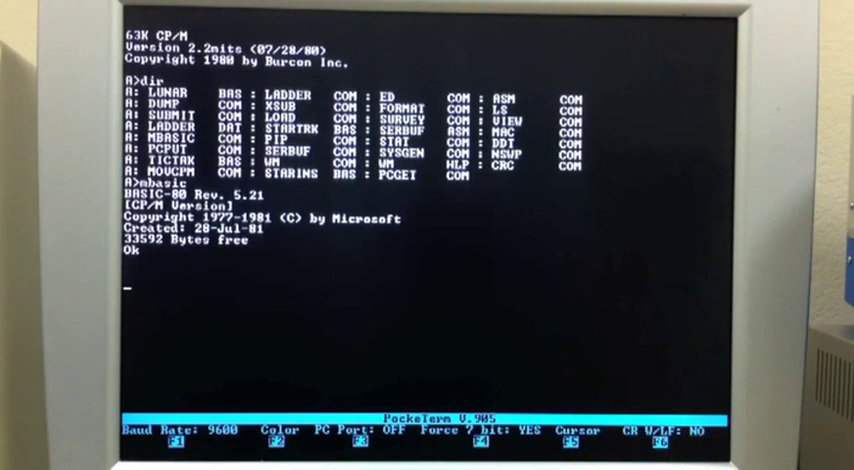
pyautogui.write('MOUNT')
pyautogui.write('LOA')
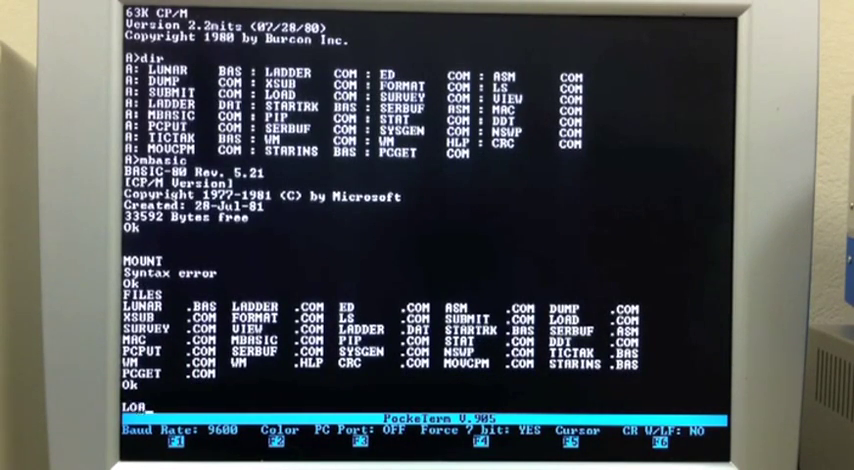
# - Enter LOAD "LUNAR" to bring the lunar lander program into MBASIC
pyautogui.write('D')
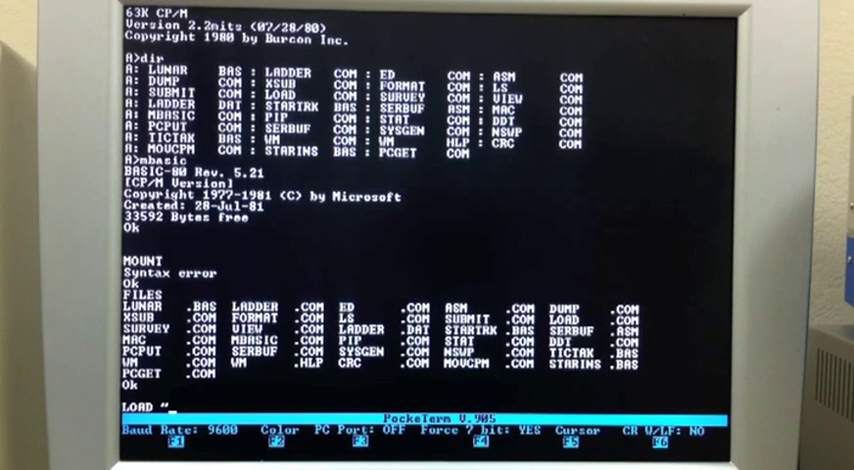
pyautogui.write('"LUARN')
pyautogui.write('DIR')
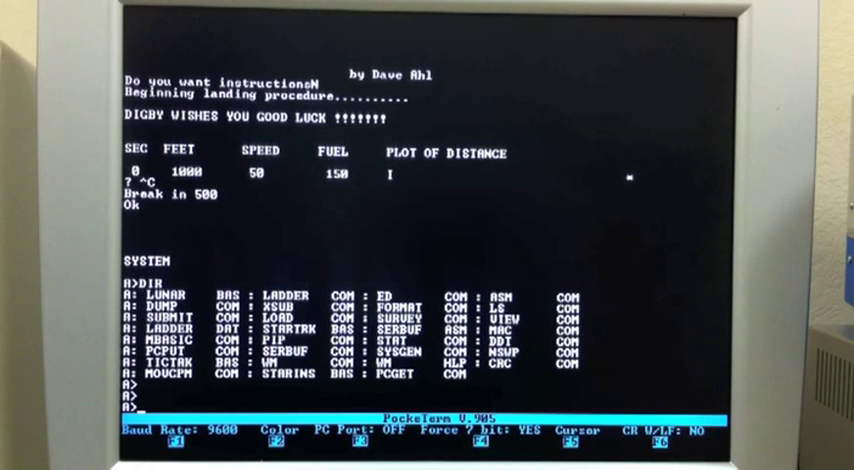
# - Edit SERBUF.ASM in WordMaster, adding 'this is a new comment', then begin quitting
pyautogui.write('WM')
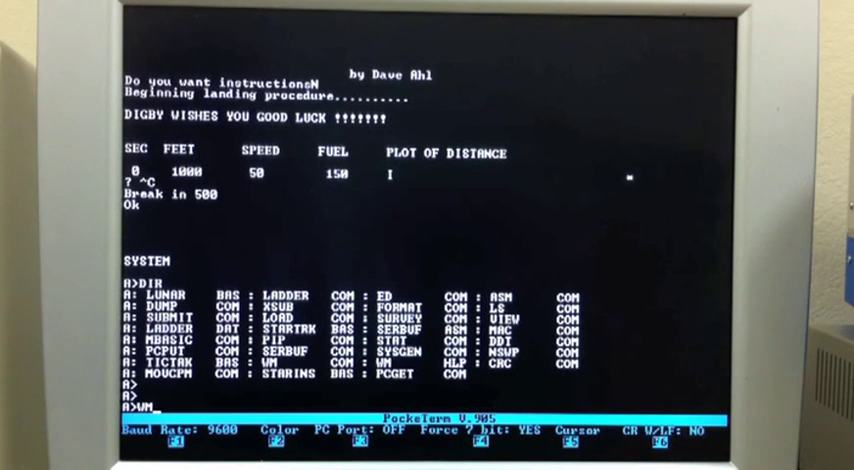
pyautogui.write('SERBUF.ASM')
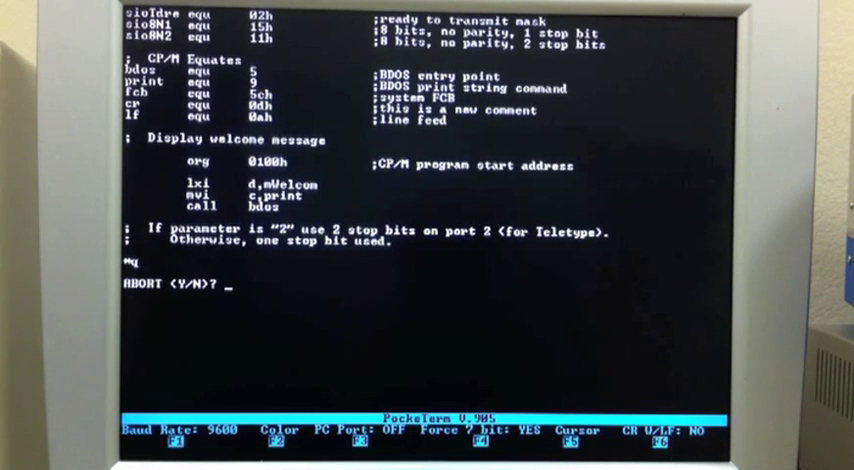
# - Confirm the WordMaster abort with y and launch Ladder to its main menu
pyautogui.write('y')
pyautogui.write('la')
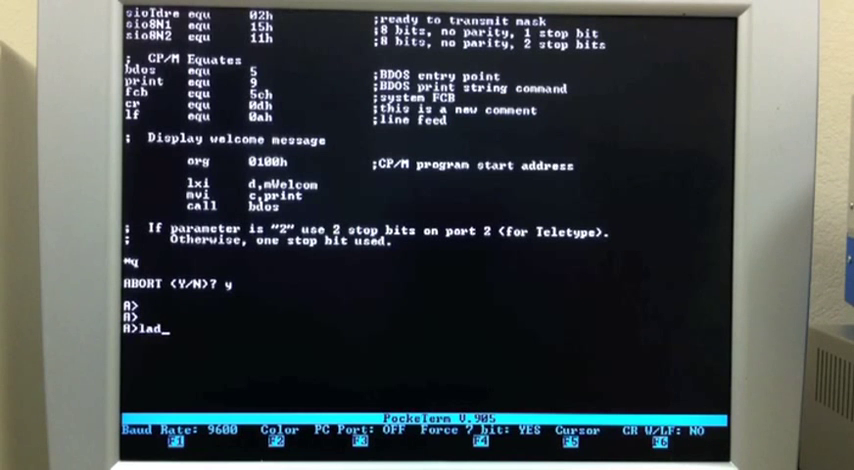
pyautogui.write('der')
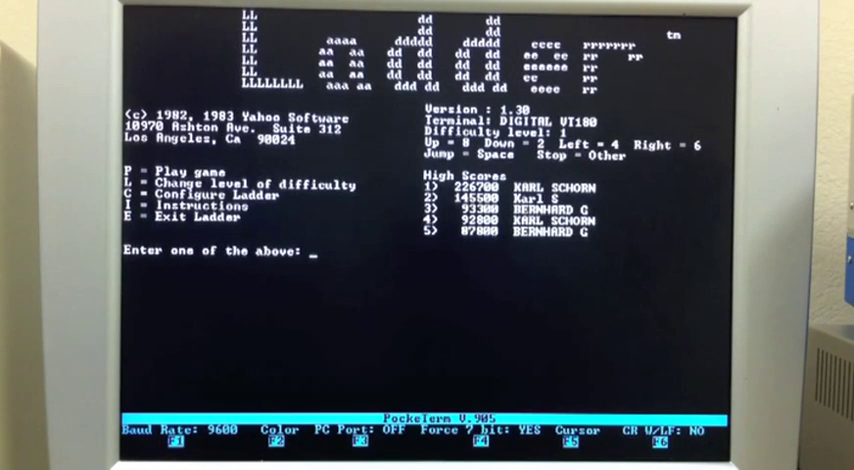
# - Play Ladder with P, then exit with E back to the CP/M prompt
pyautogui.write('P')
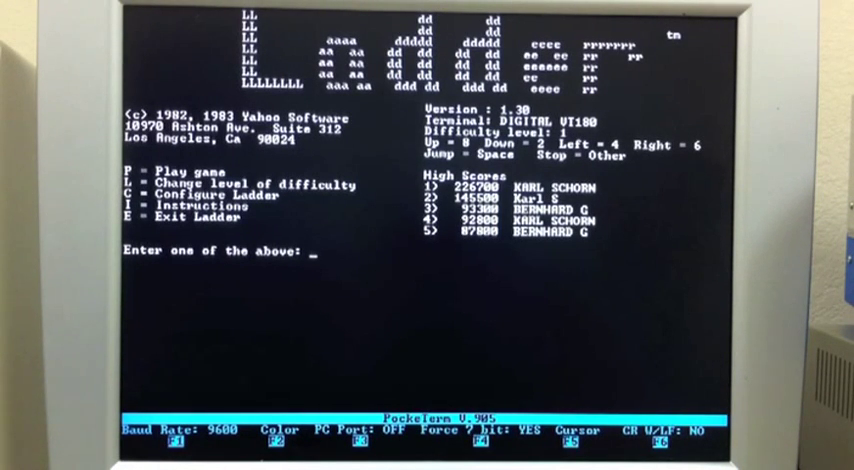
pyautogui.write('Exiting...')
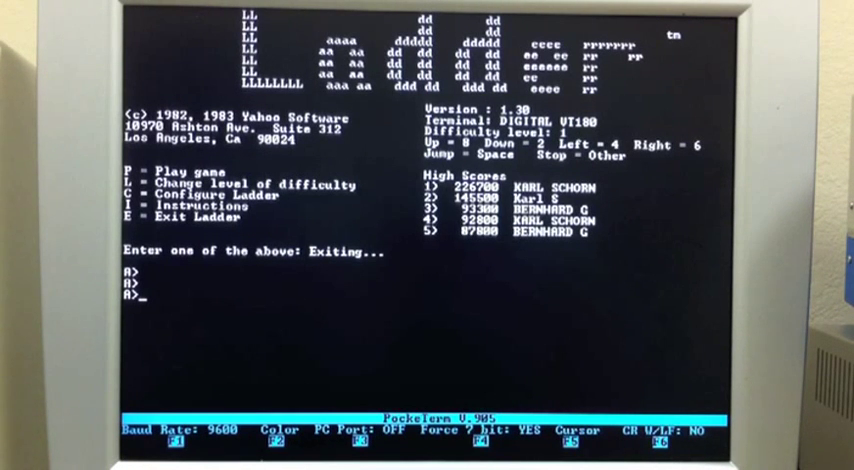
# - Switch to drive B, list it with DIR, and launch SuperCalc2 (sc2)
pyautogui.write('b:')
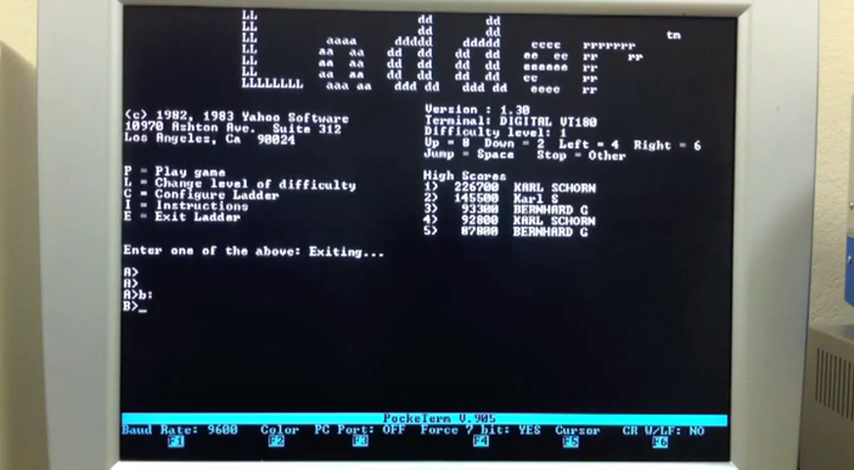
pyautogui.write('dir')
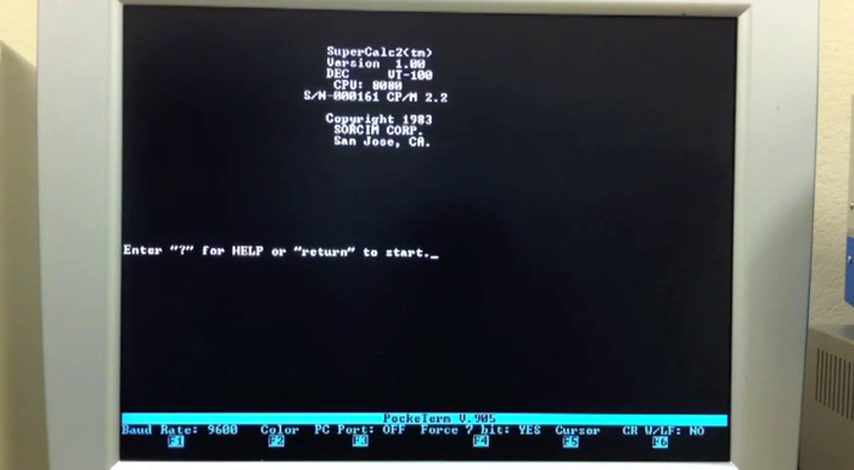
# - Leave the SuperCalc2 splash screen and begin loading a sample spreadsheet with /L
pyautogui.press('return')
pyautogui.write('/Load,')
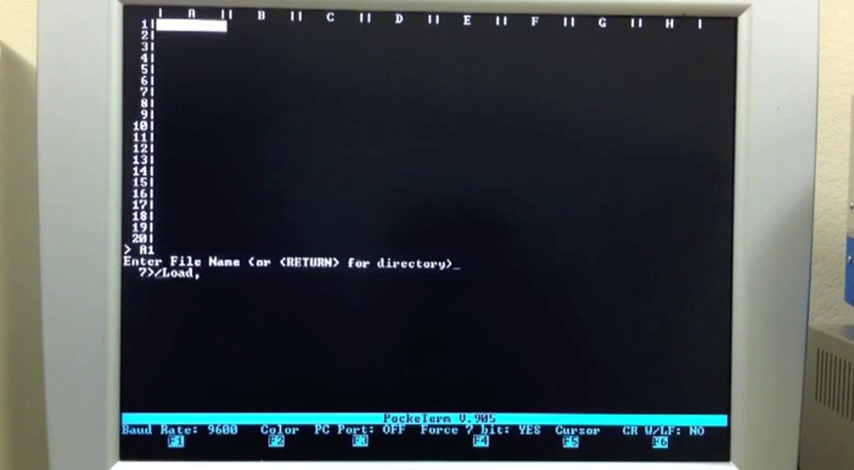
pyautogui.write('9')
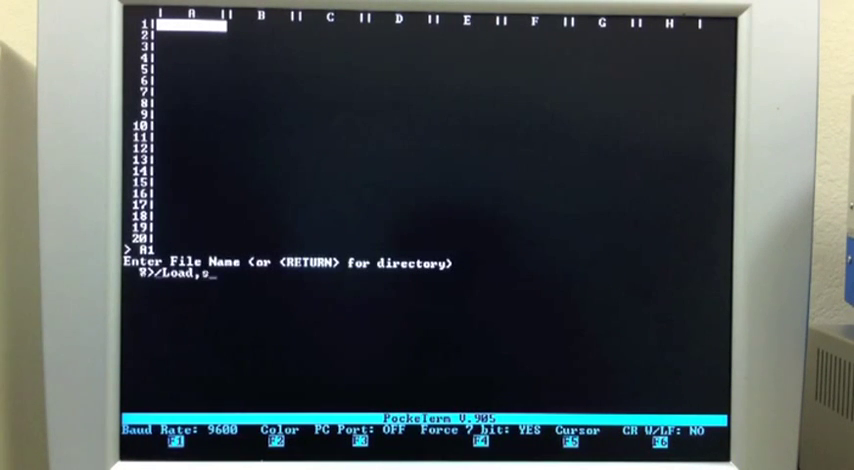
pyautogui.write('ample')
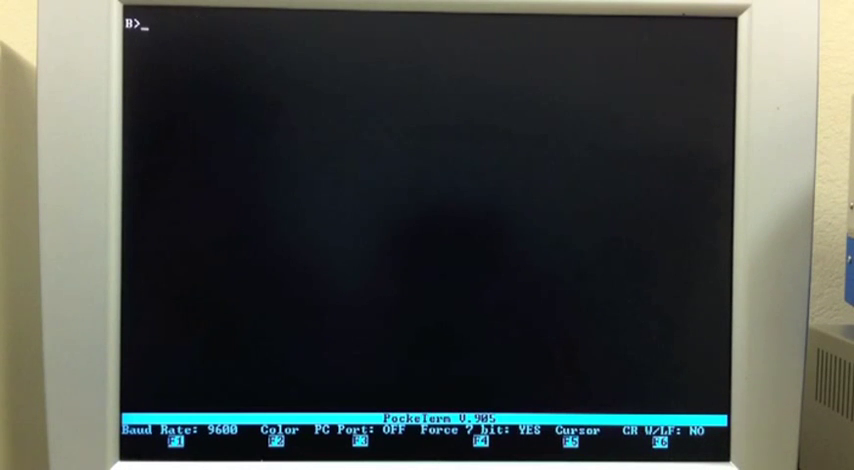
# - Switch to drive C, list the ZORK1–3 files with DIR, and begin typing zork
pyautogui.write('c:')
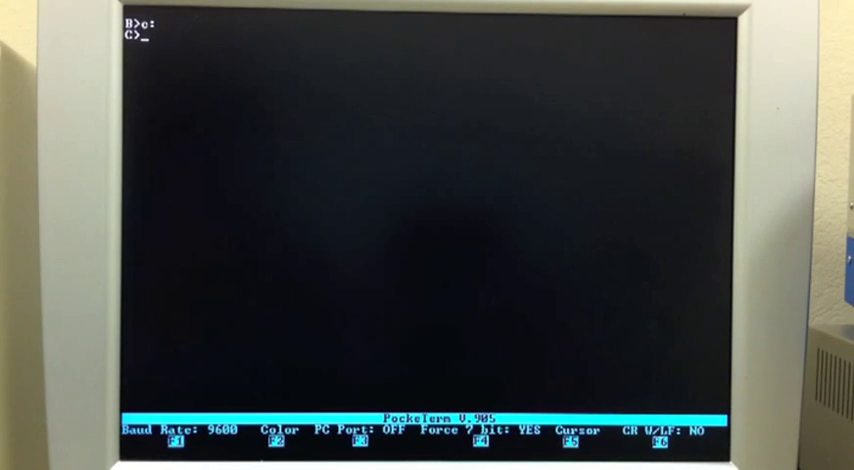
pyautogui.write('dir')
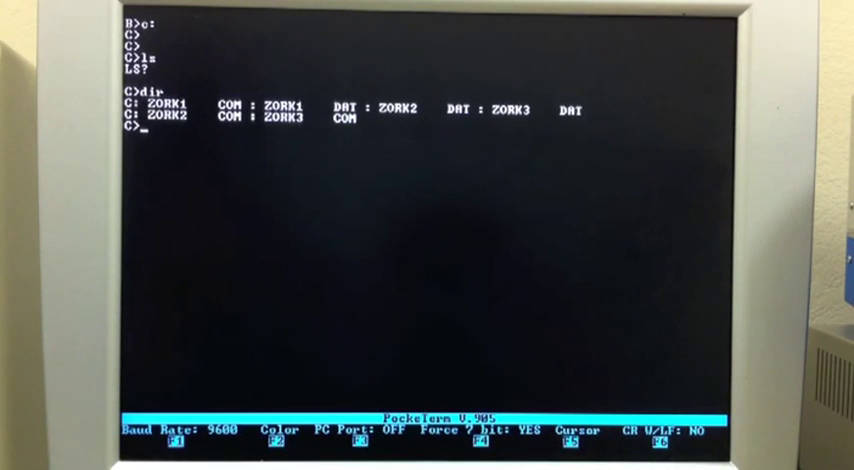
pyautogui.write('zork')
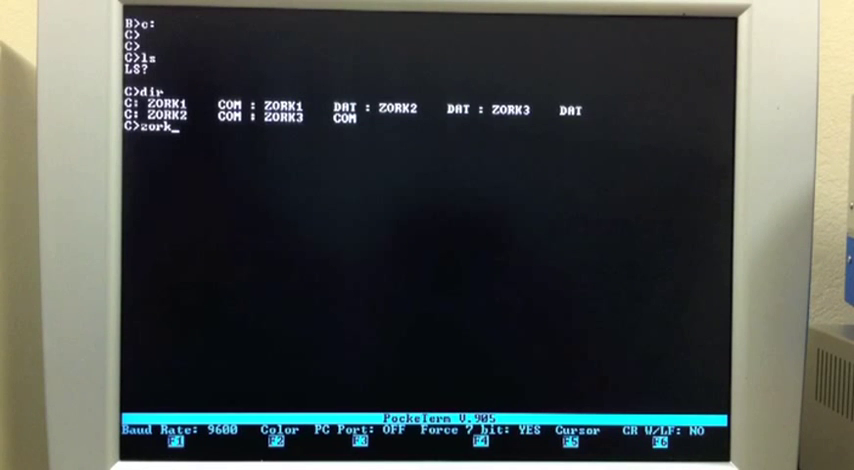
# - Launch ZORK1 from the C> prompt and continue into the West of House scene
pyautogui.write('1')
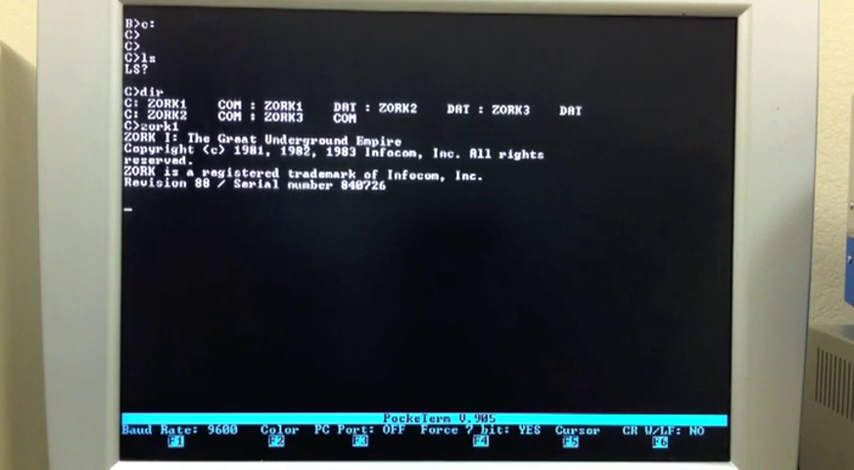
pyautogui.press('enter')
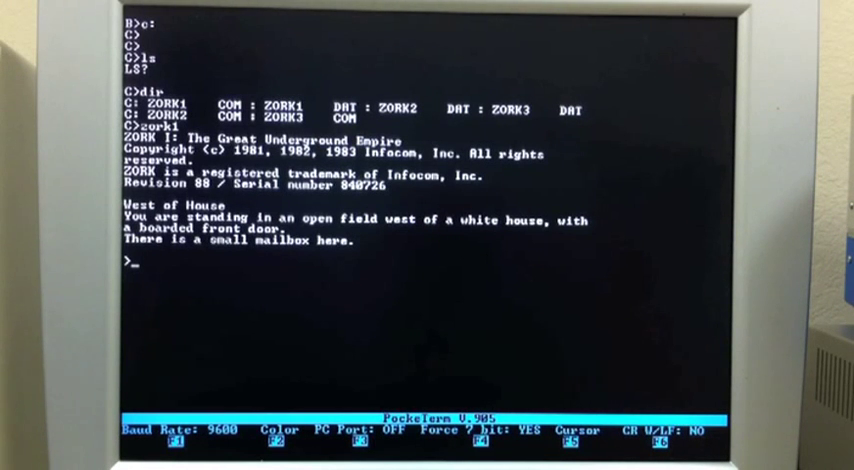
# - Enter 'open mailbox', 'read leaflet' and 'close mailbox' at the Zork prompt
pyautogui.write('open mail')
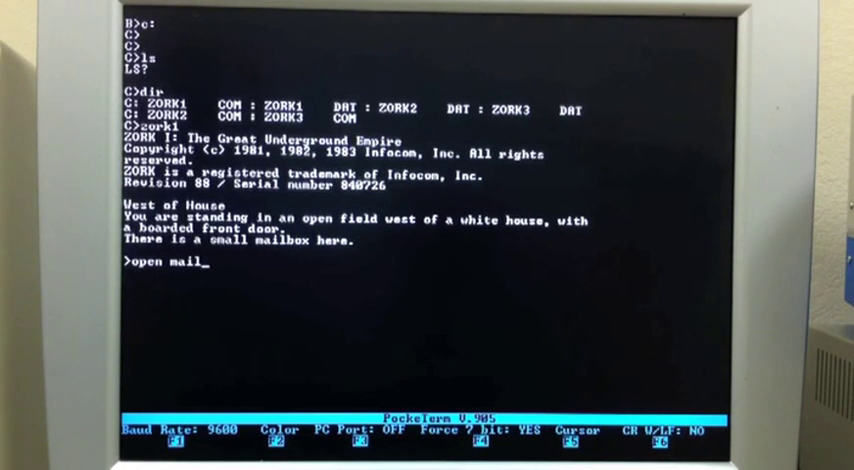
pyautogui.write('box')
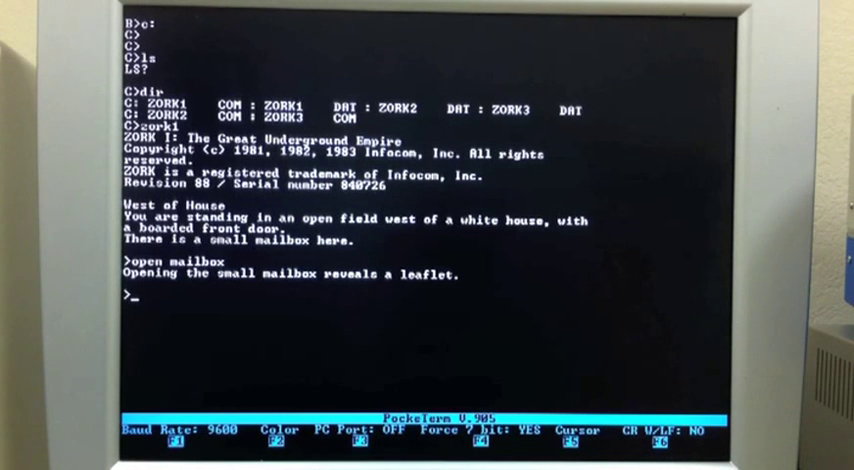
pyautogui.write('read leaflet')
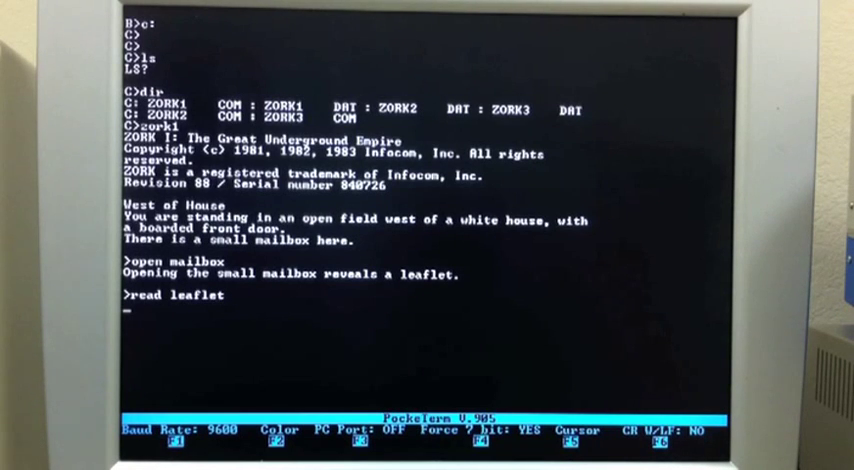
pyautogui.press('enter')
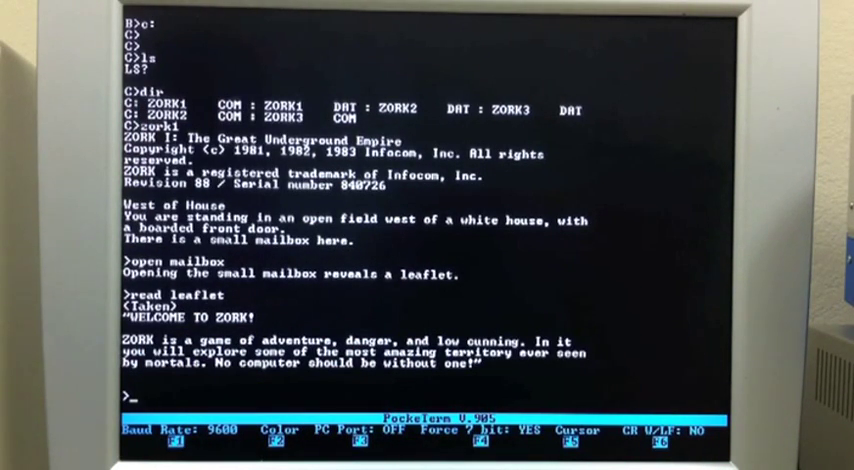
pyautogui.write('close mailbox')
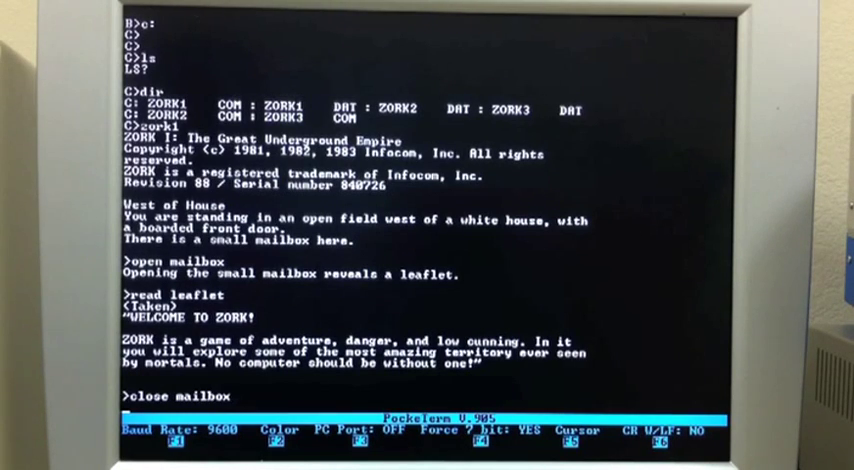
pyautogui.press('Return')
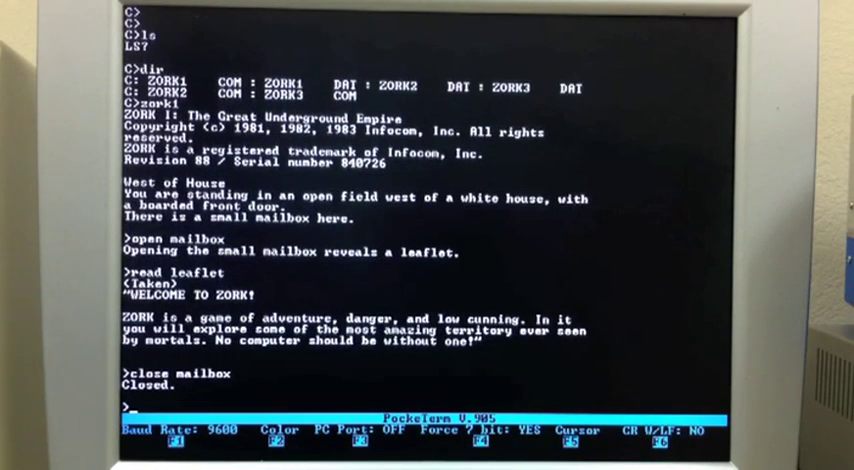
# - In Zork, enter 'go e' at the boarded door, then 'go west' into the forest, reaching Forest Path
pyautogui.write('go east')
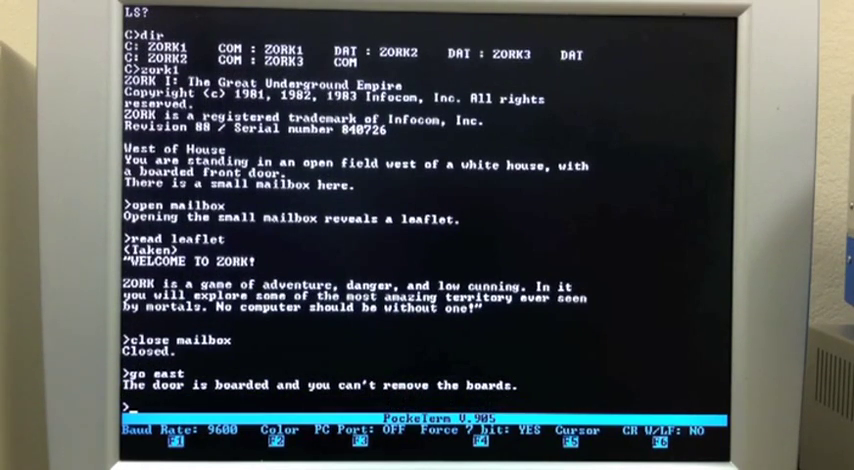
pyautogui.write('go west')
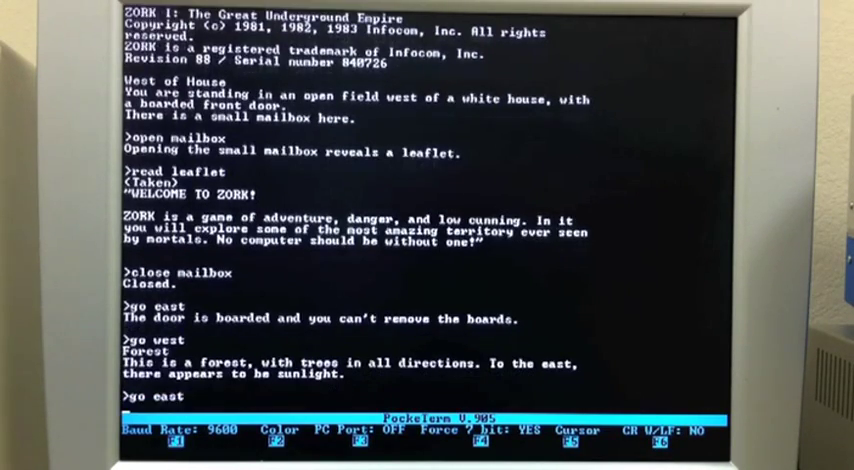
pyautogui.press('Return')
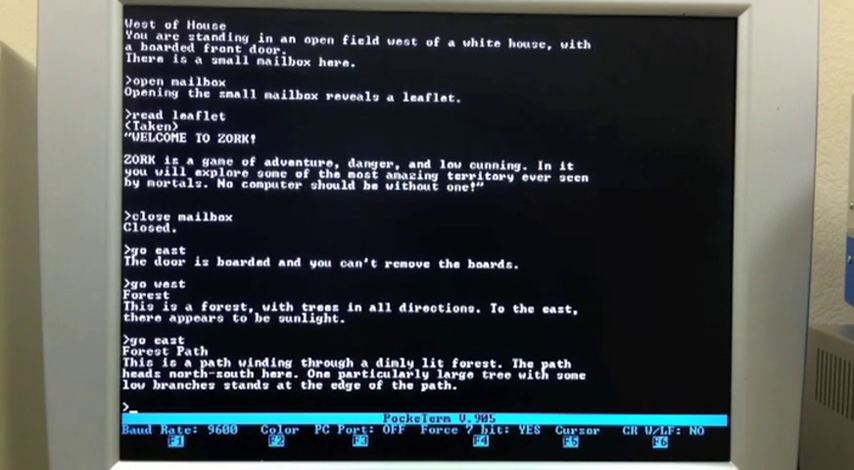
pyautogui.write('climb tree')
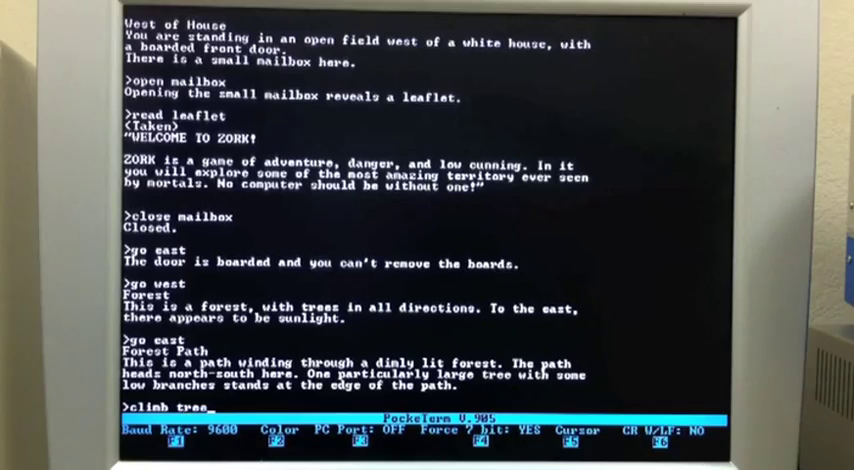